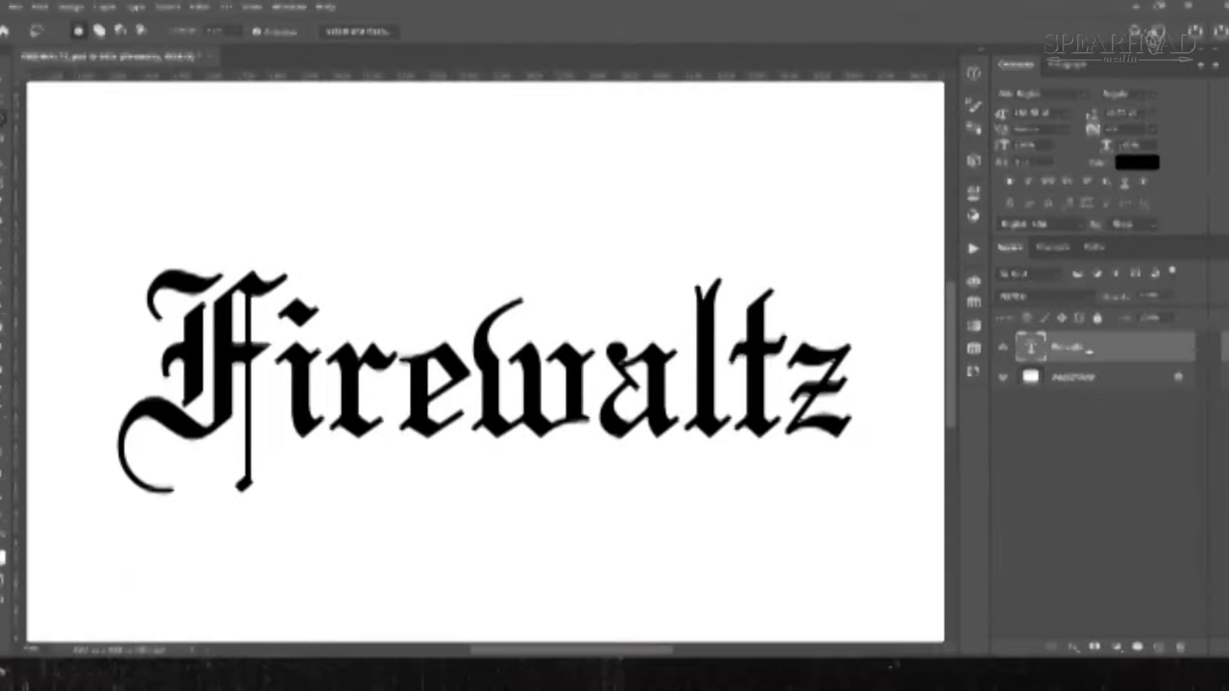
# Step: Refine the mace cut-out selection with Contrast 100, output to Selection
pyautogui.click(91, 9)
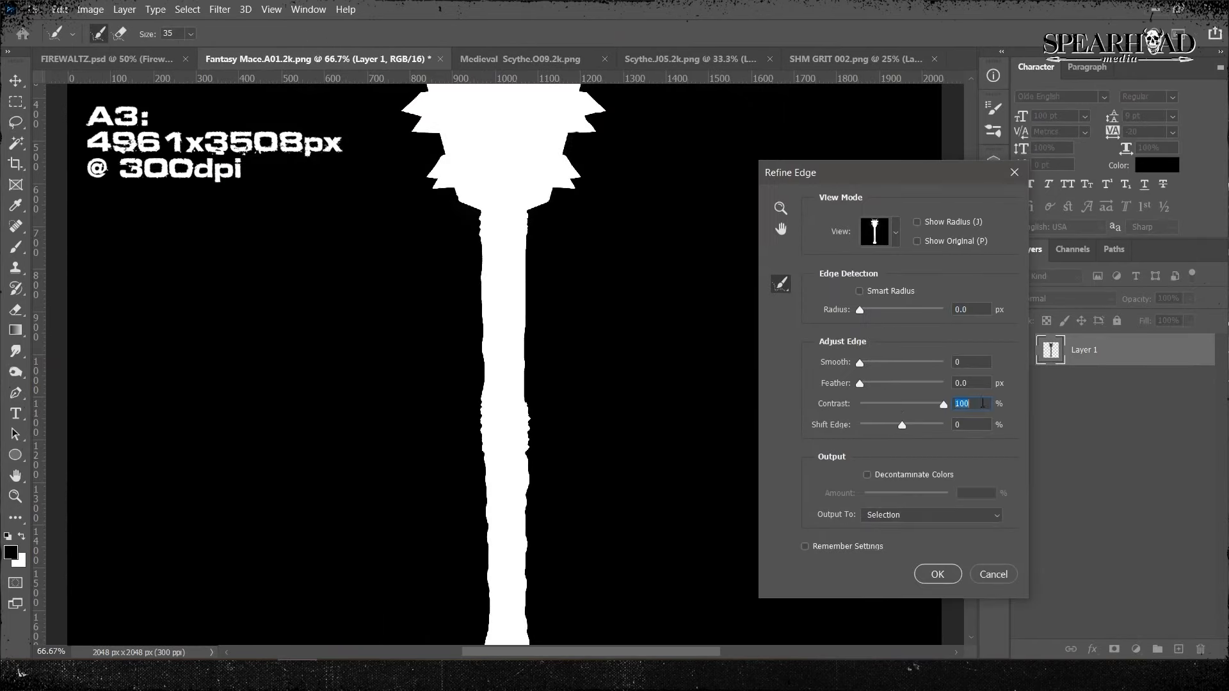
# Step: Copy the lasso-selected scythe and mace into FIREWALTZ.psd as their own layers
pyautogui.click(110, 59)
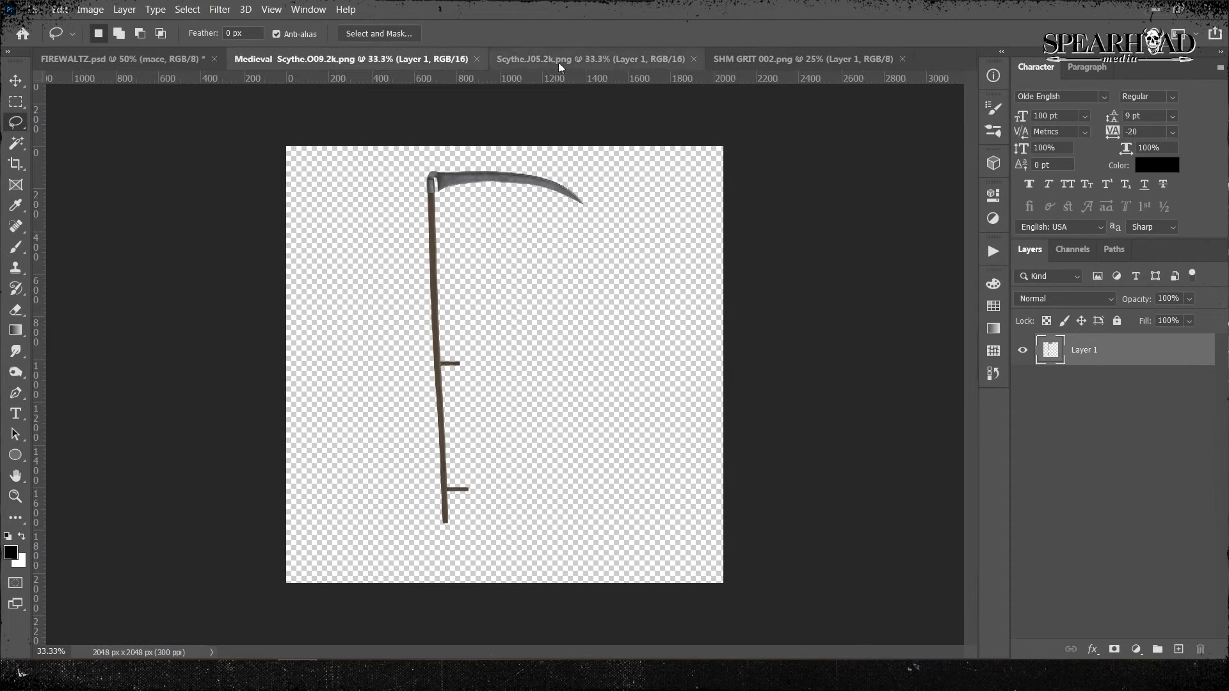
pyautogui.click(118, 59)
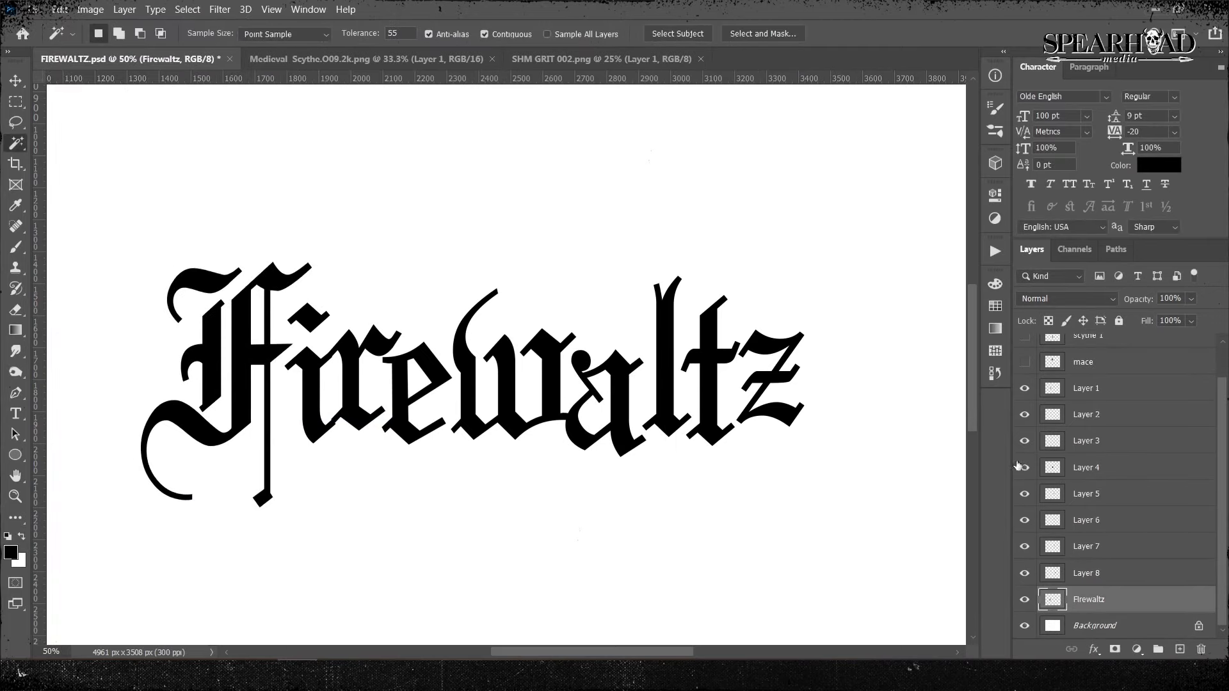
# Step: Place the mace shaft and separated scythe blade over the Firewaltz lettering on new layers
pyautogui.click(1087, 545)
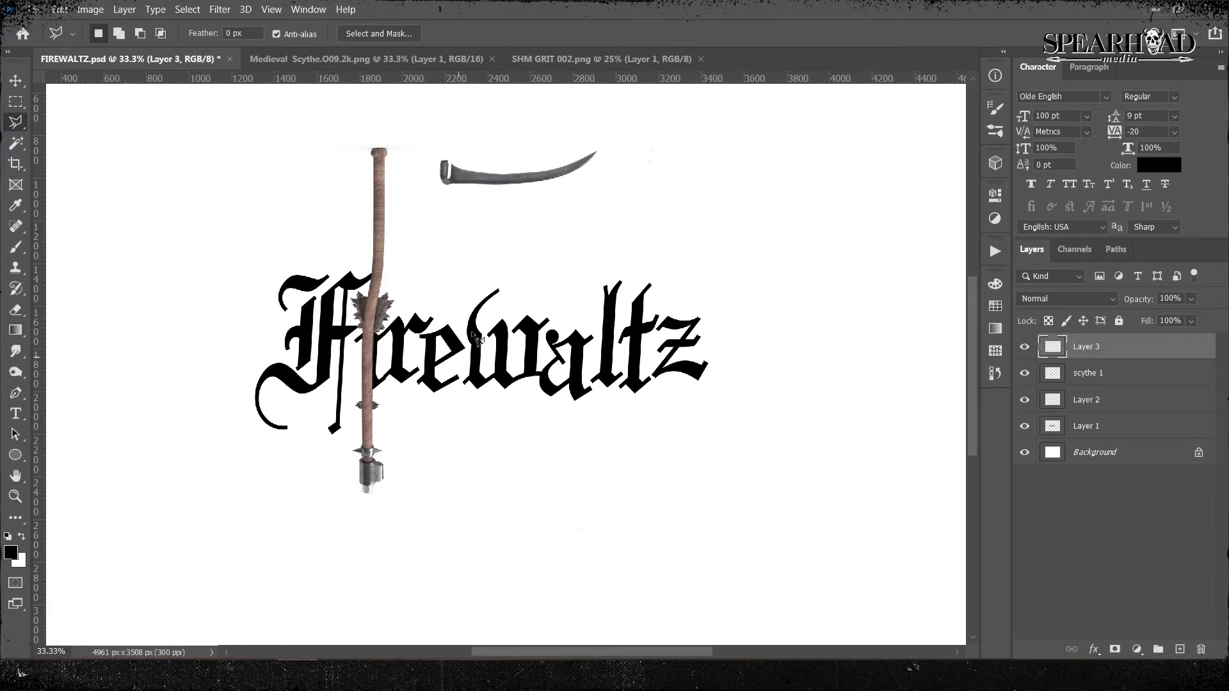
# Step: Free Transform the mace into the 'i' and scythe into the 'l', erase overlaps and desaturate
pyautogui.moveTo(518, 164); pyautogui.dragTo(659, 407)
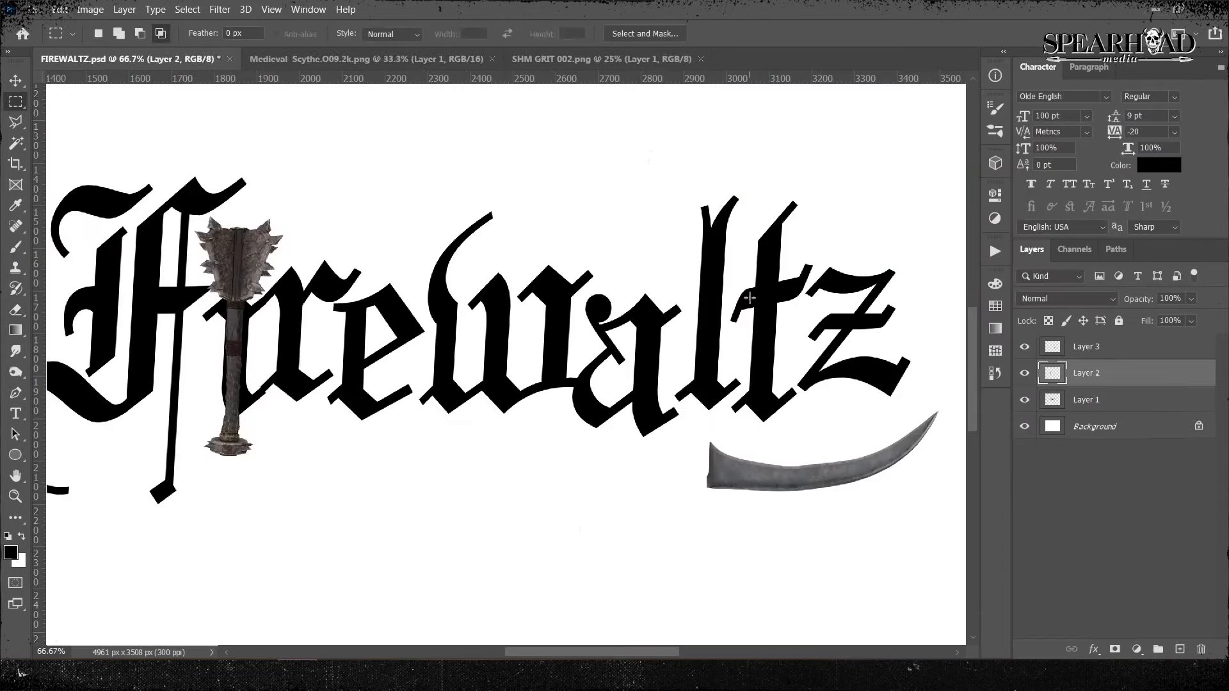
pyautogui.rightClick(1086, 373)
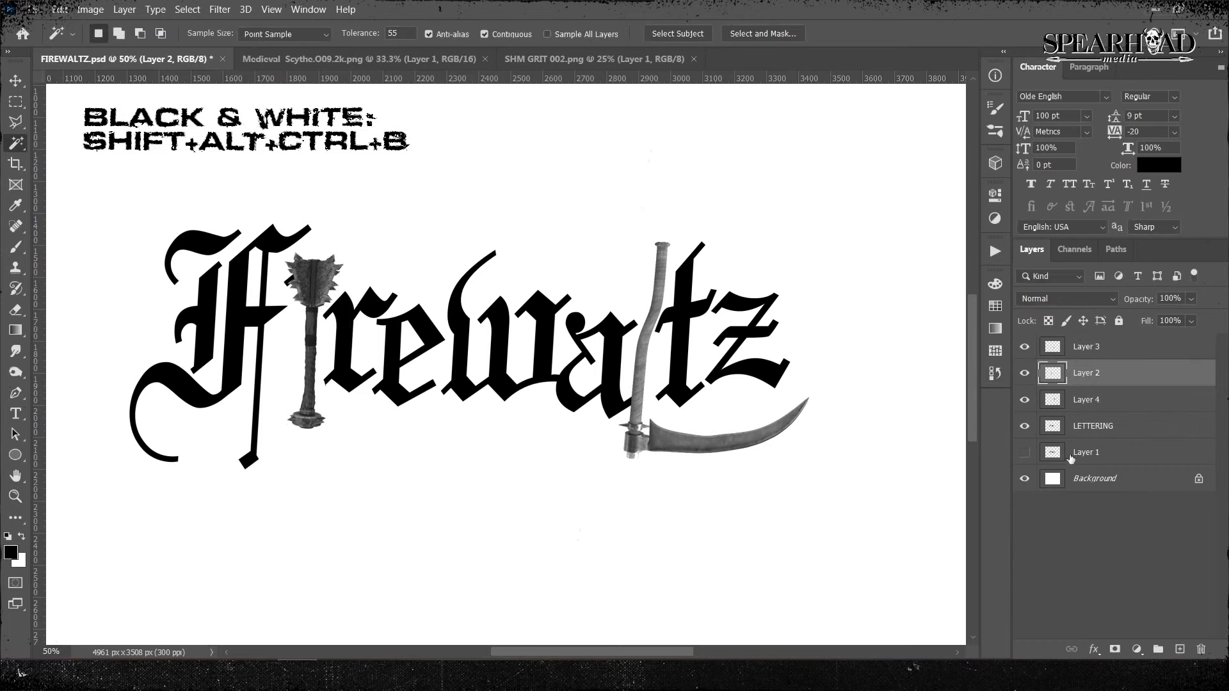
# Step: Stamp visible layers into one merged layer, group the roughs and start Filter > Liquify
pyautogui.click(1092, 426)
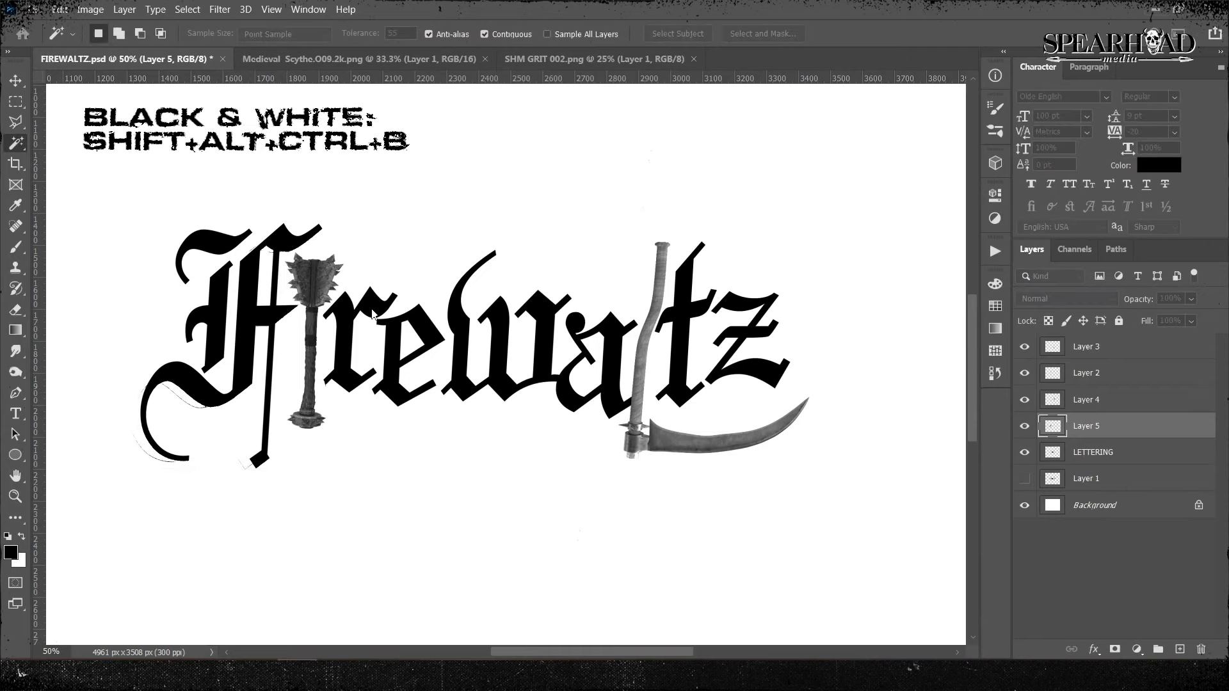
pyautogui.click(123, 8)
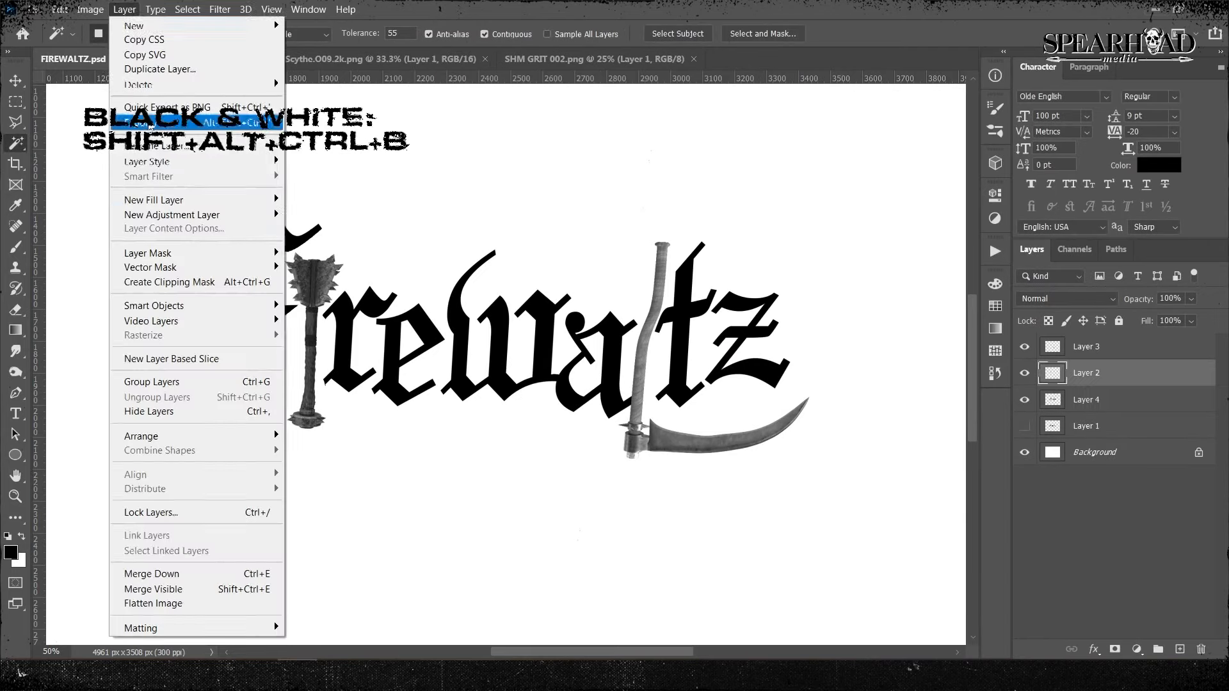
pyautogui.click(146, 160)
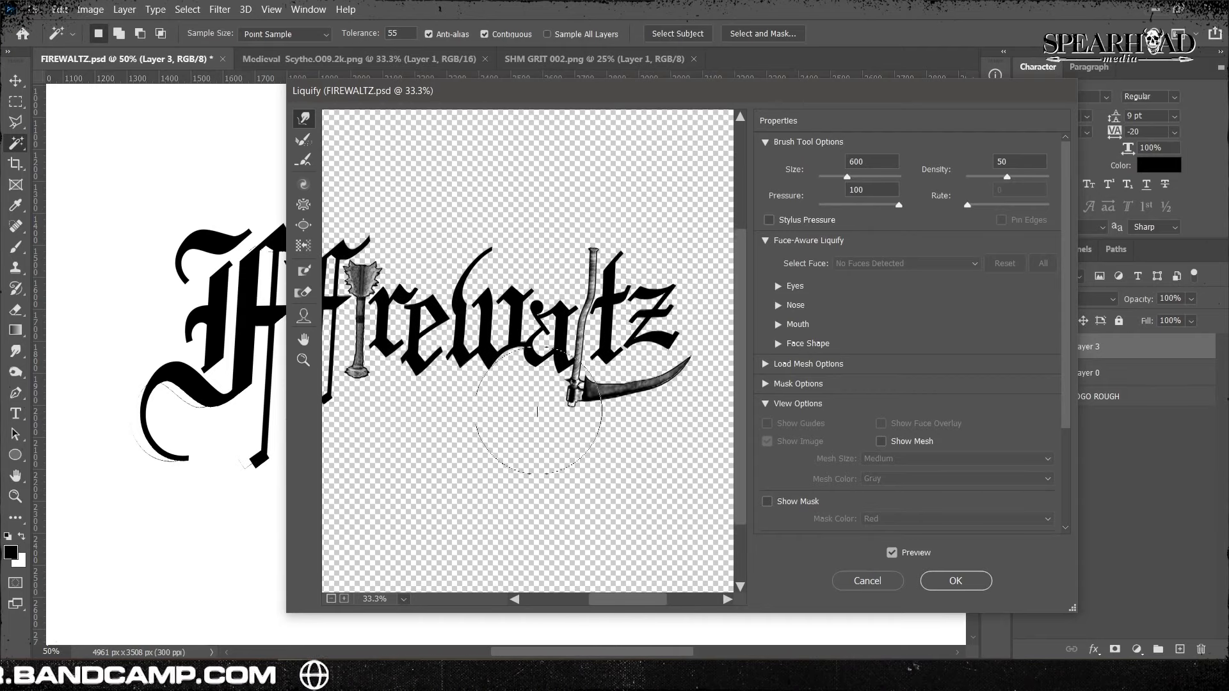
# Step: Lower the rough's opacity and lasso-fill spiky black letter shapes on a new layer
pyautogui.click(954, 581)
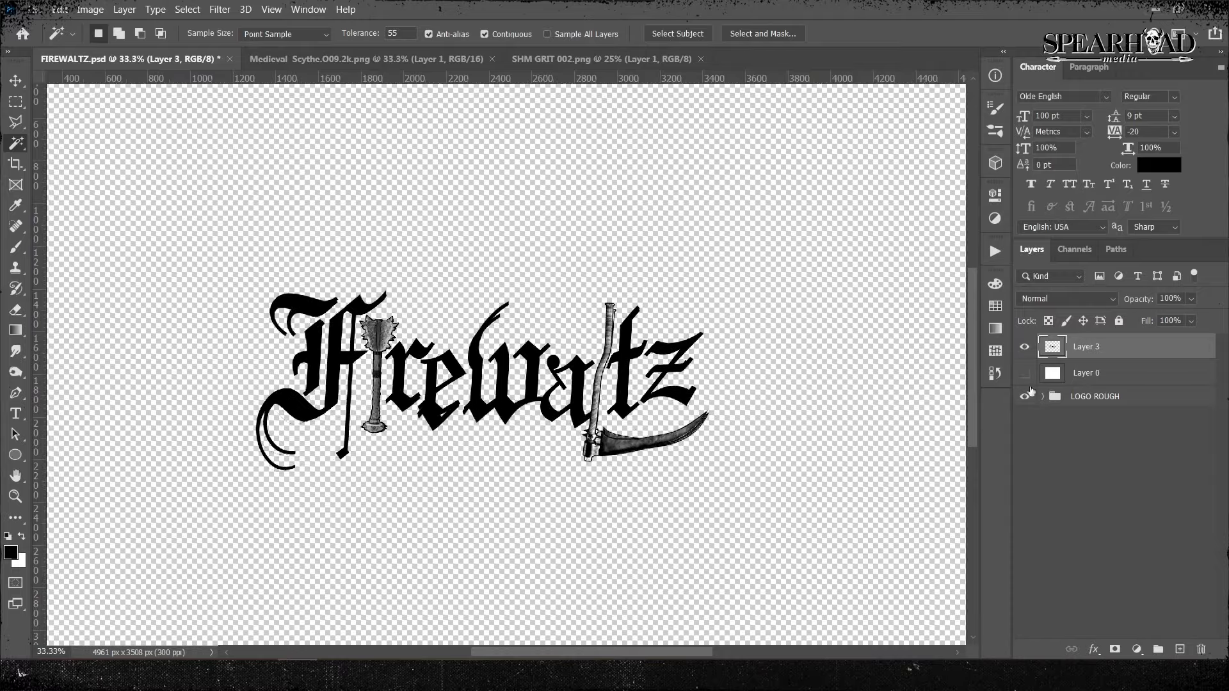
pyautogui.click(219, 9)
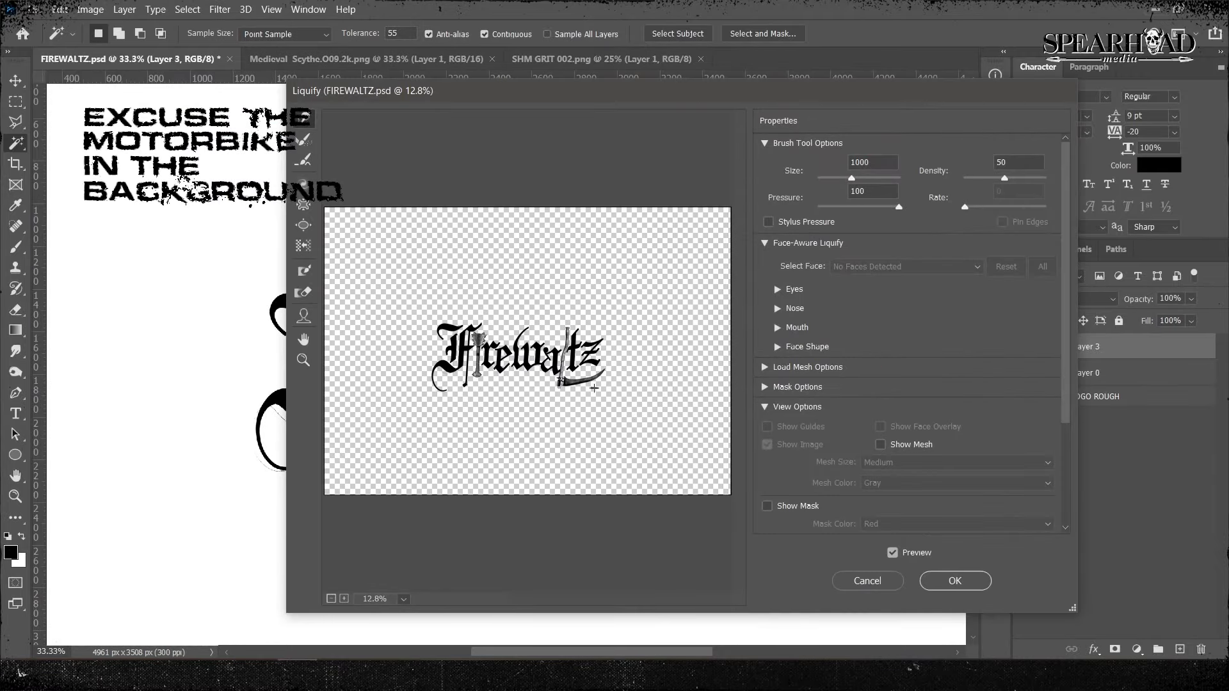
pyautogui.click(953, 581)
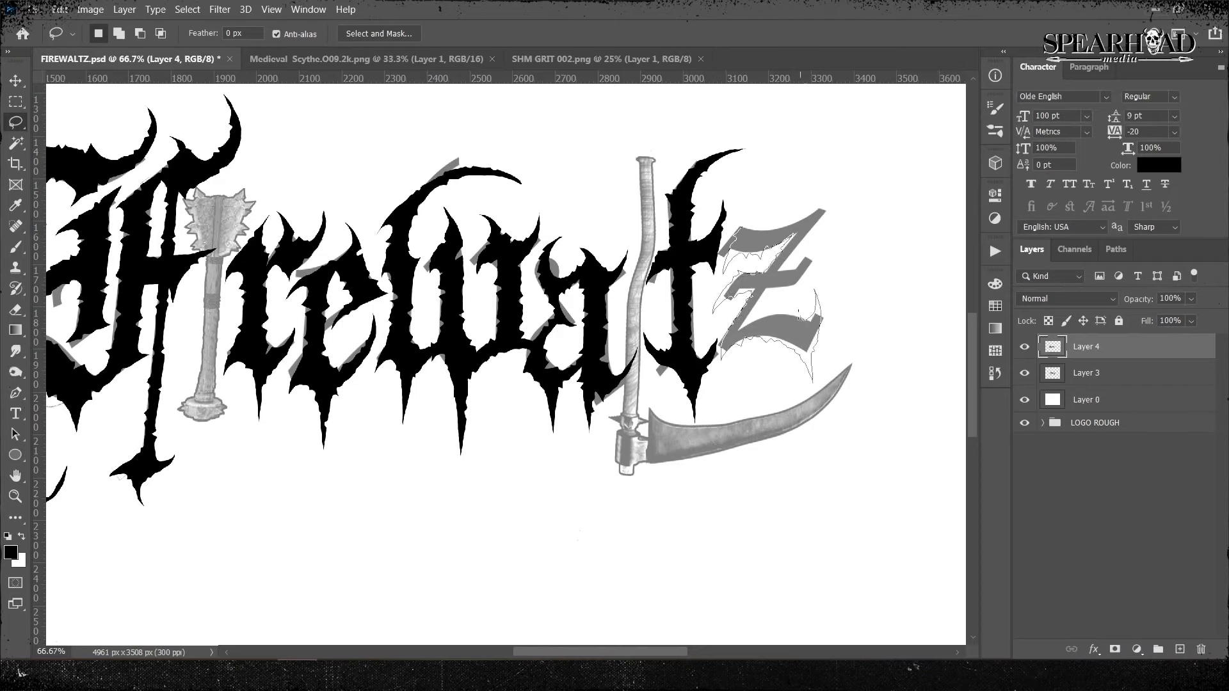
# Step: Trace and fill the spiky z, then skew the F layer vertically by -4.83°
pyautogui.click(1086, 372)
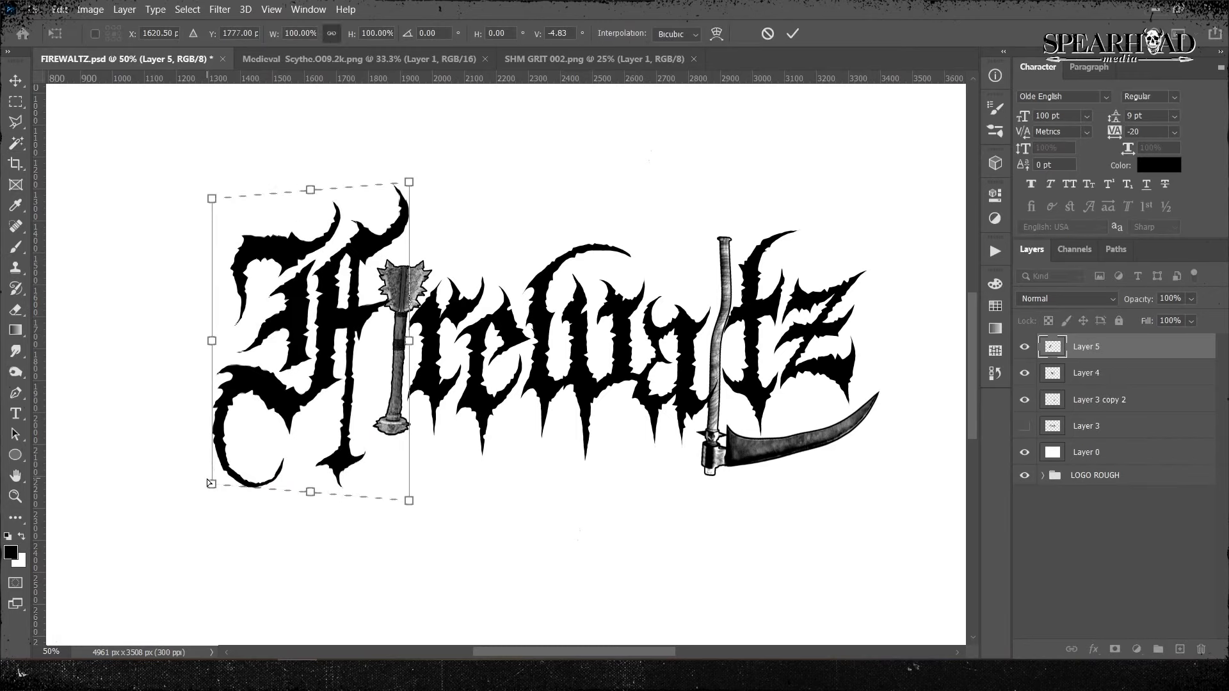
pyautogui.click(59, 8)
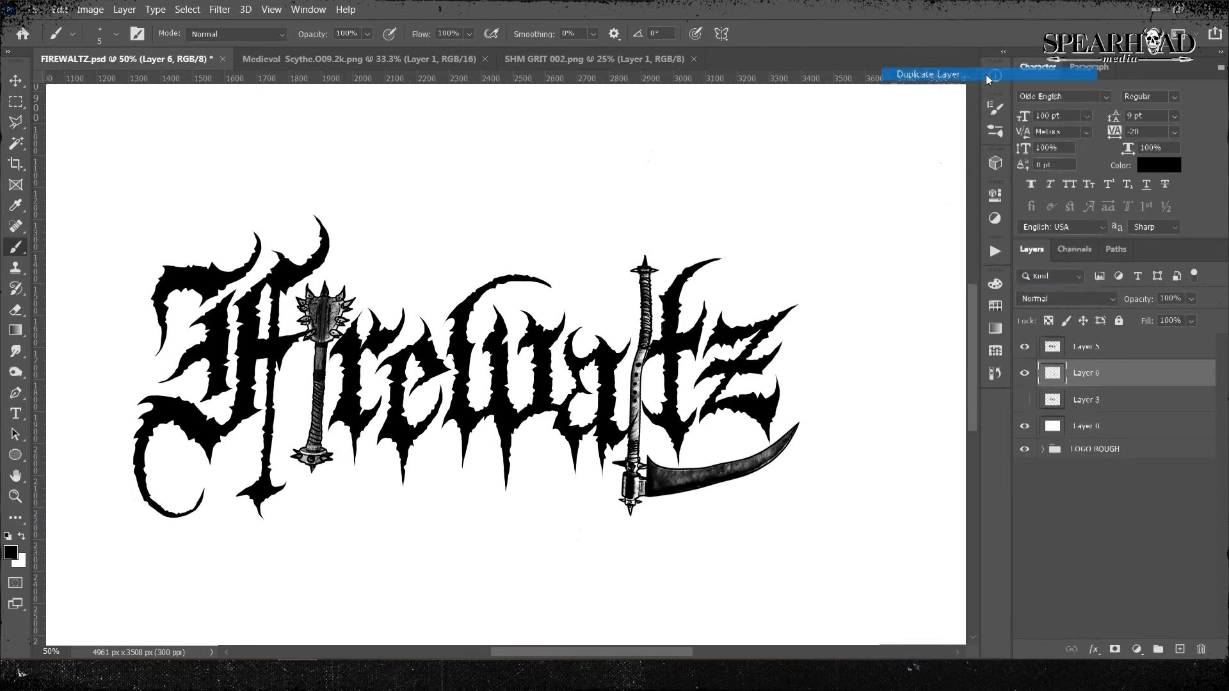
# Step: Duplicate the inked lettering layer as LETTERS copy for outlining
pyautogui.click(91, 8)
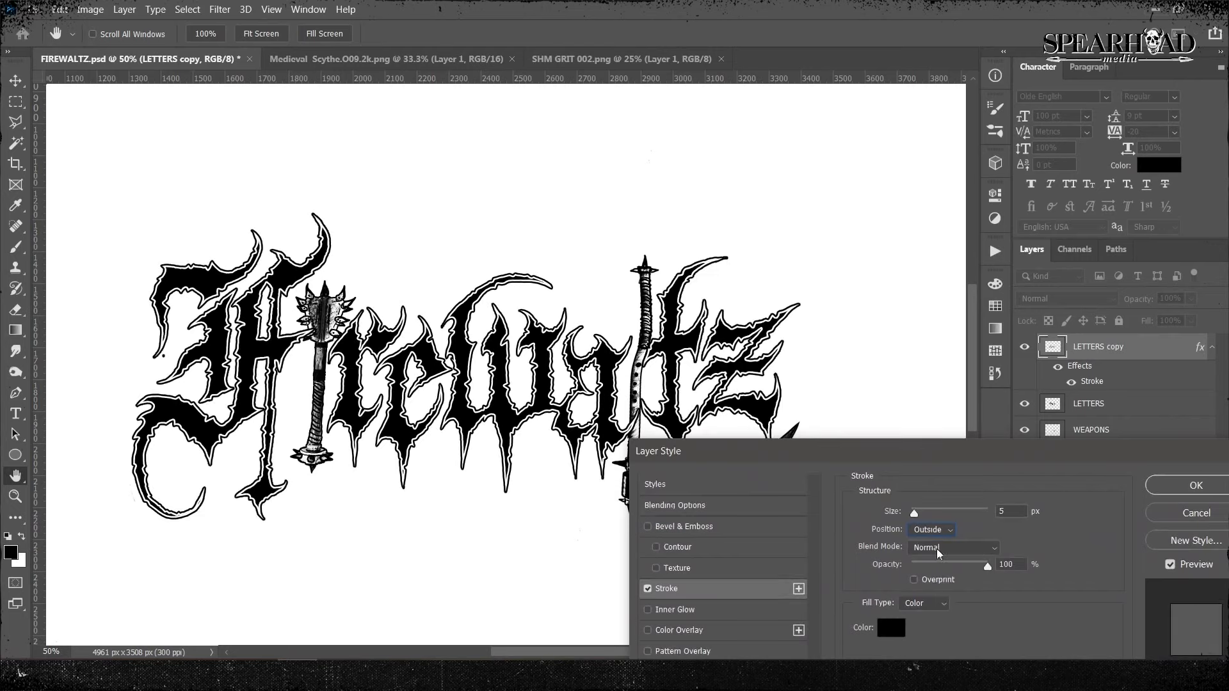
# Step: Apply a 3 px black Outside stroke to LETTERS copy via Layer Style
pyautogui.click(1194, 485)
pyautogui.write('3')
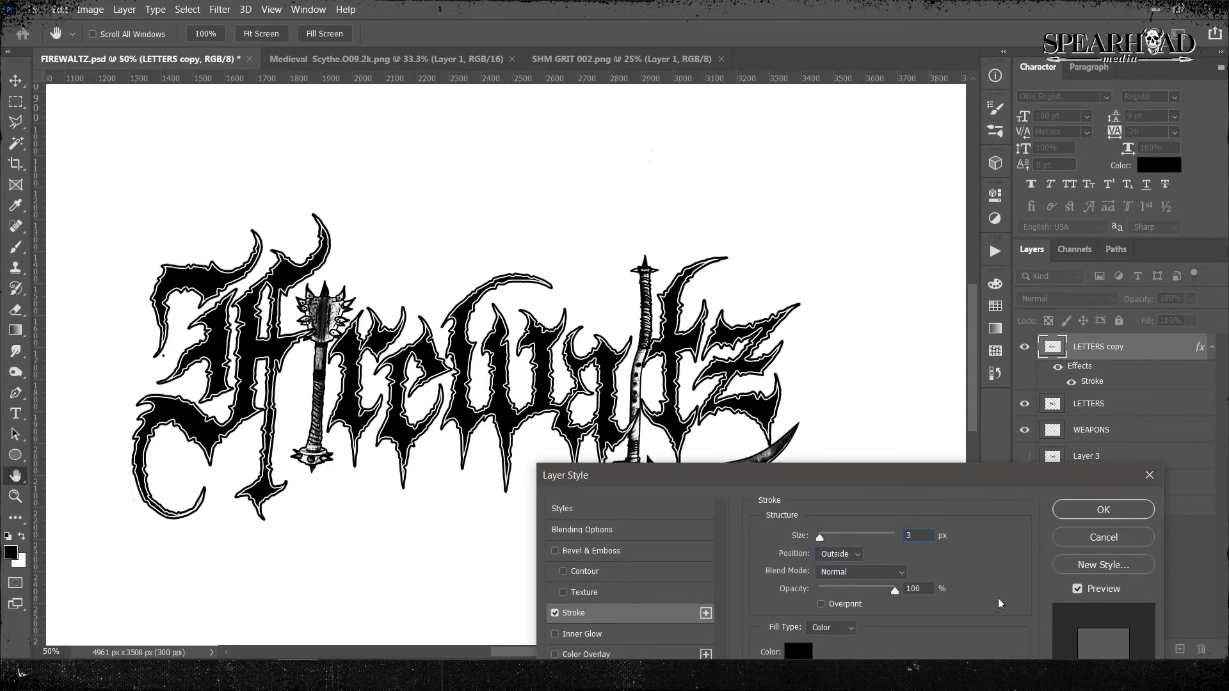
pyautogui.click(1102, 509)
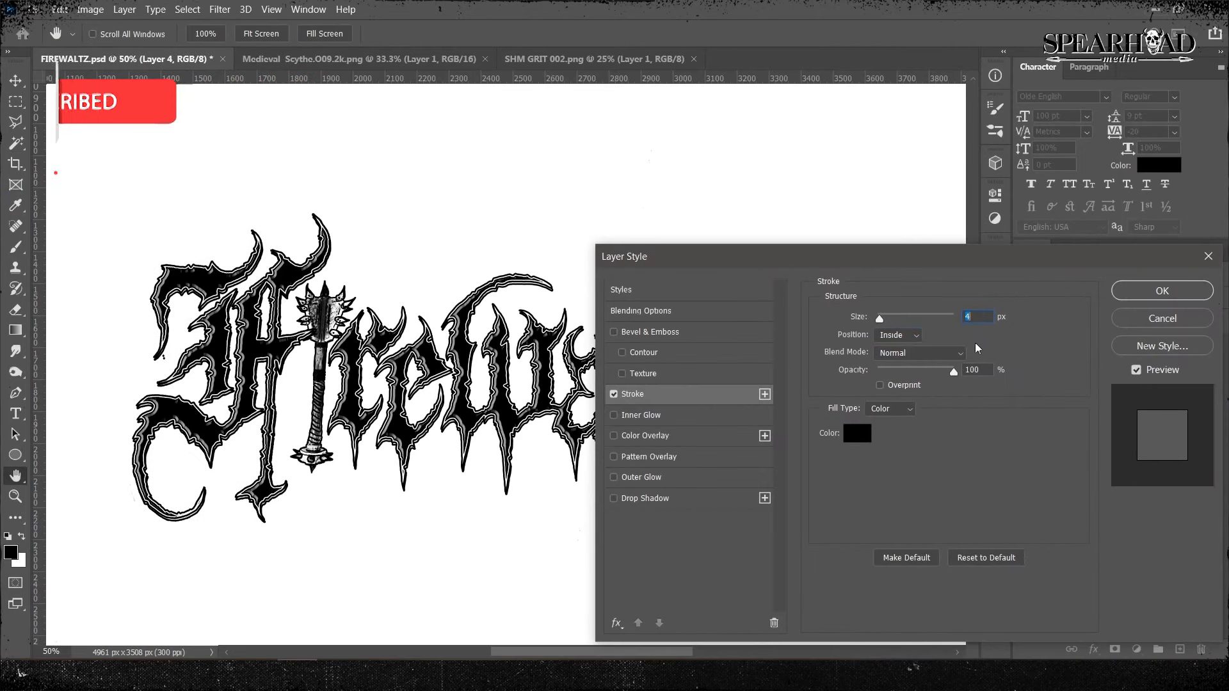
# Step: Apply the 4 px black Inside stroke to the copied lettering layer
pyautogui.click(1160, 290)
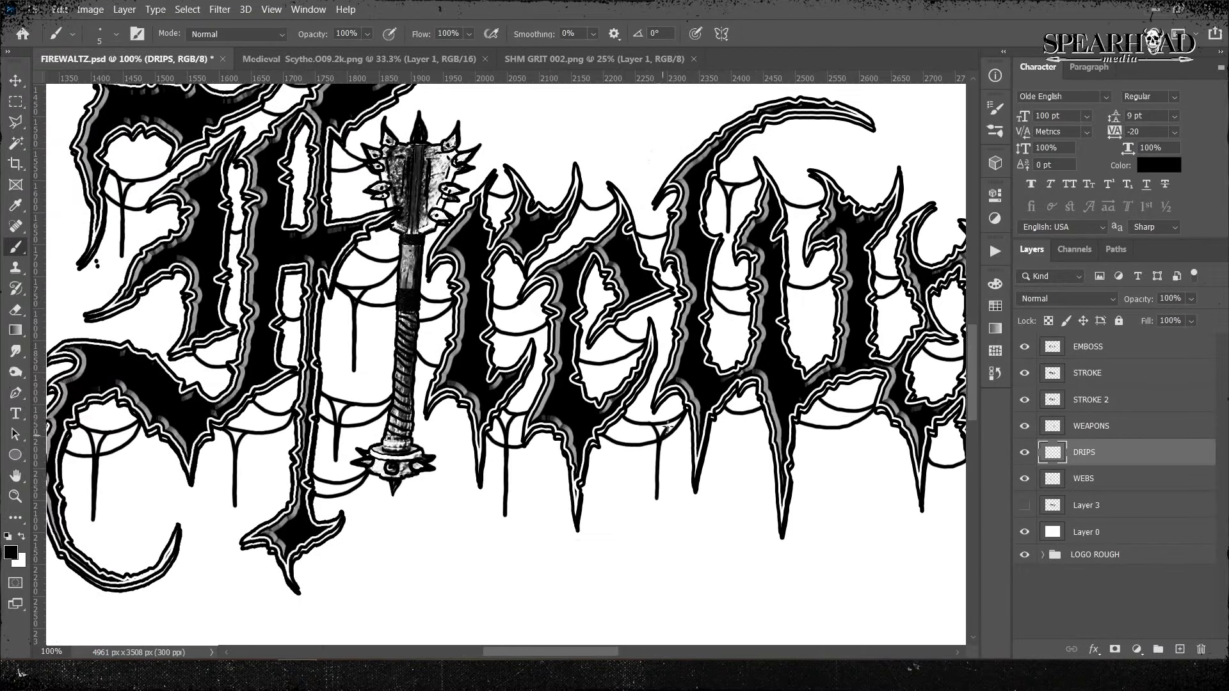
# Step: Paint ink drips and cobwebs under the letters on the DRIPS and WEBS layers
pyautogui.hscroll(3)
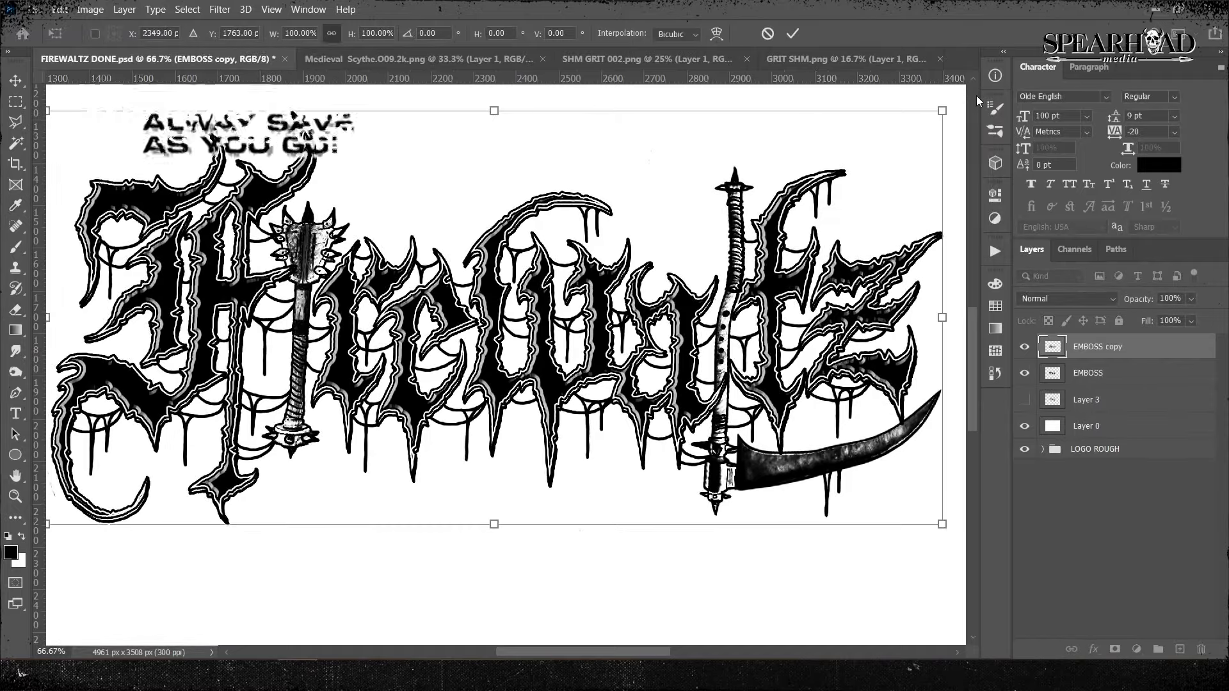
# Step: Switch to the GRIT SHM.png texture and save the merged logo as a new file in the FIREWALTZ LOGO folder
pyautogui.click(843, 58)
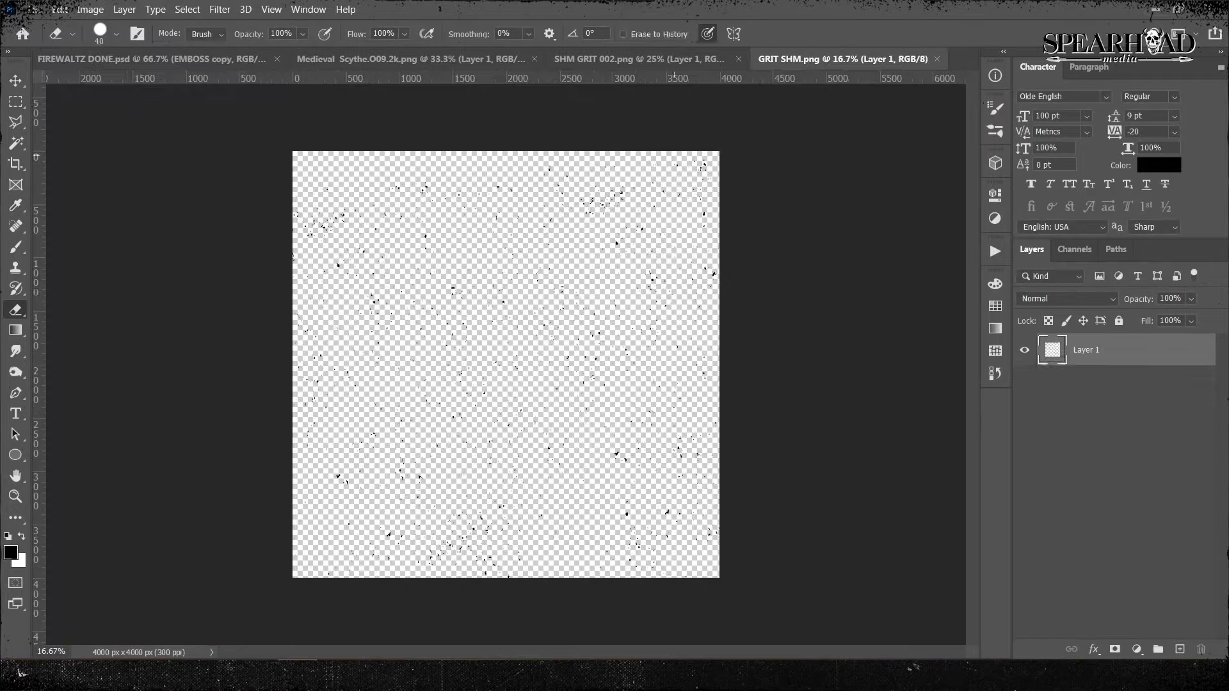
pyautogui.click(133, 58)
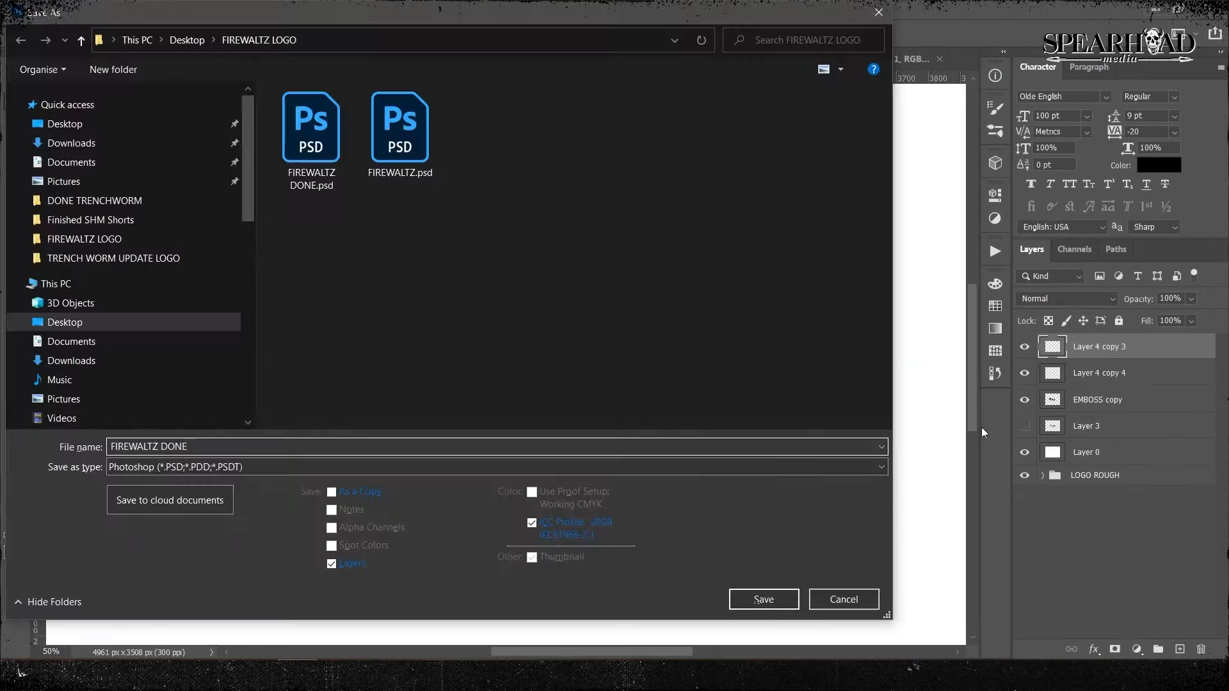
pyautogui.click(762, 599)
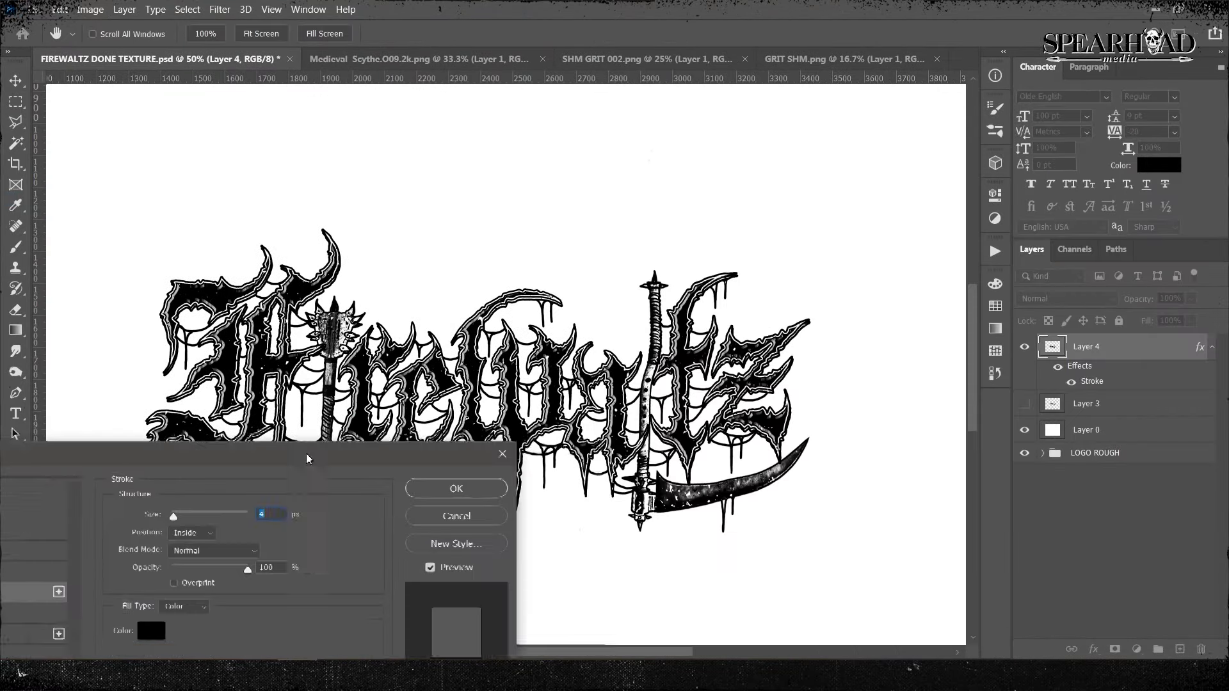
# Step: Confirm the inside stroke on the merged, grit-speckled lettering of Layer 4
pyautogui.click(455, 488)
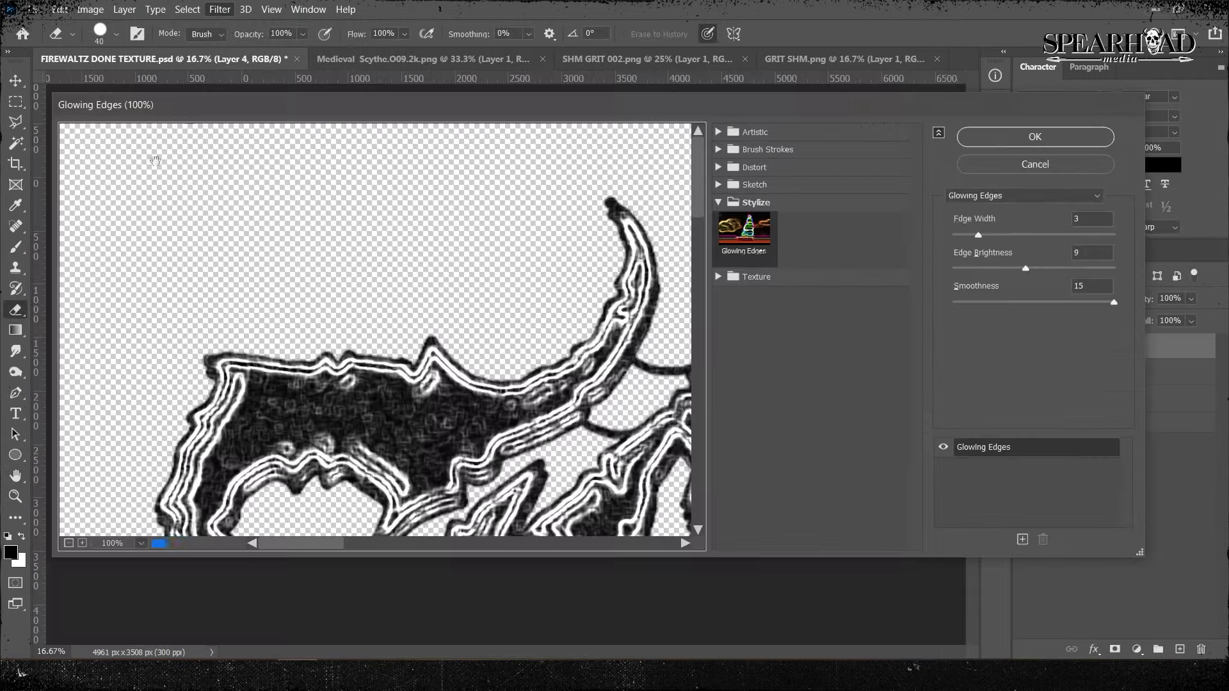
# Step: Apply the Sketch > Stamp filter and adjust its Light/Dark Balance for a black-and-white stamp look
pyautogui.click(875, 383)
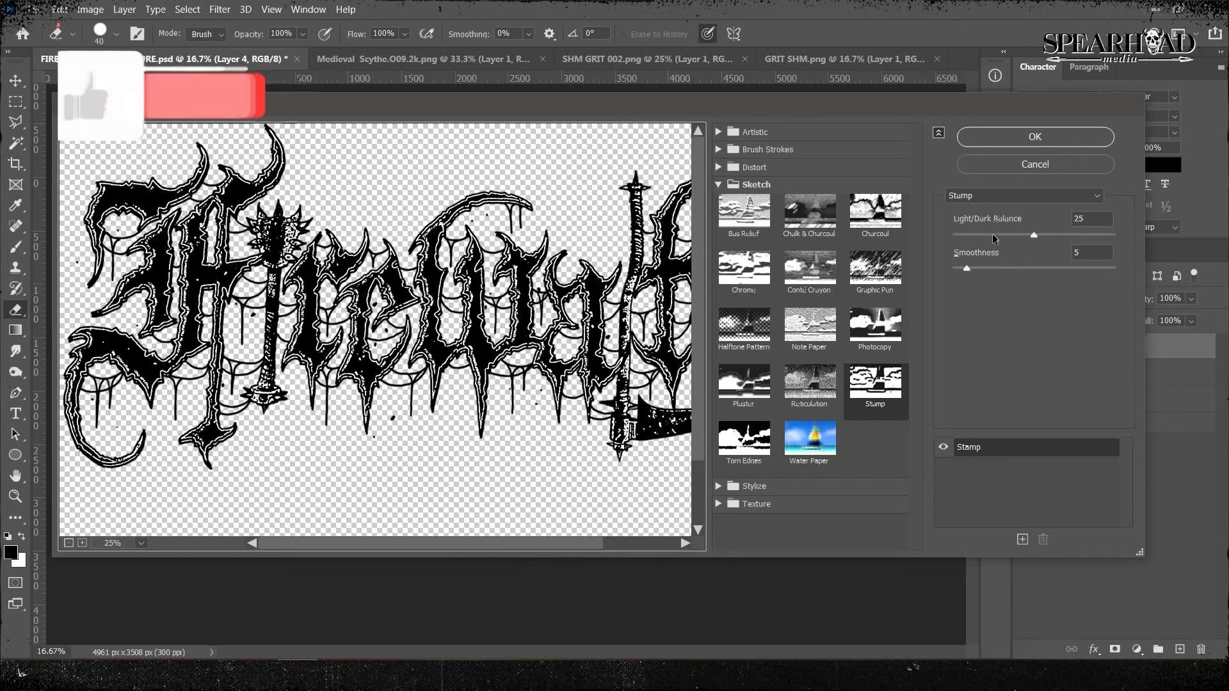
pyautogui.moveTo(1033, 234); pyautogui.dragTo(975, 235)
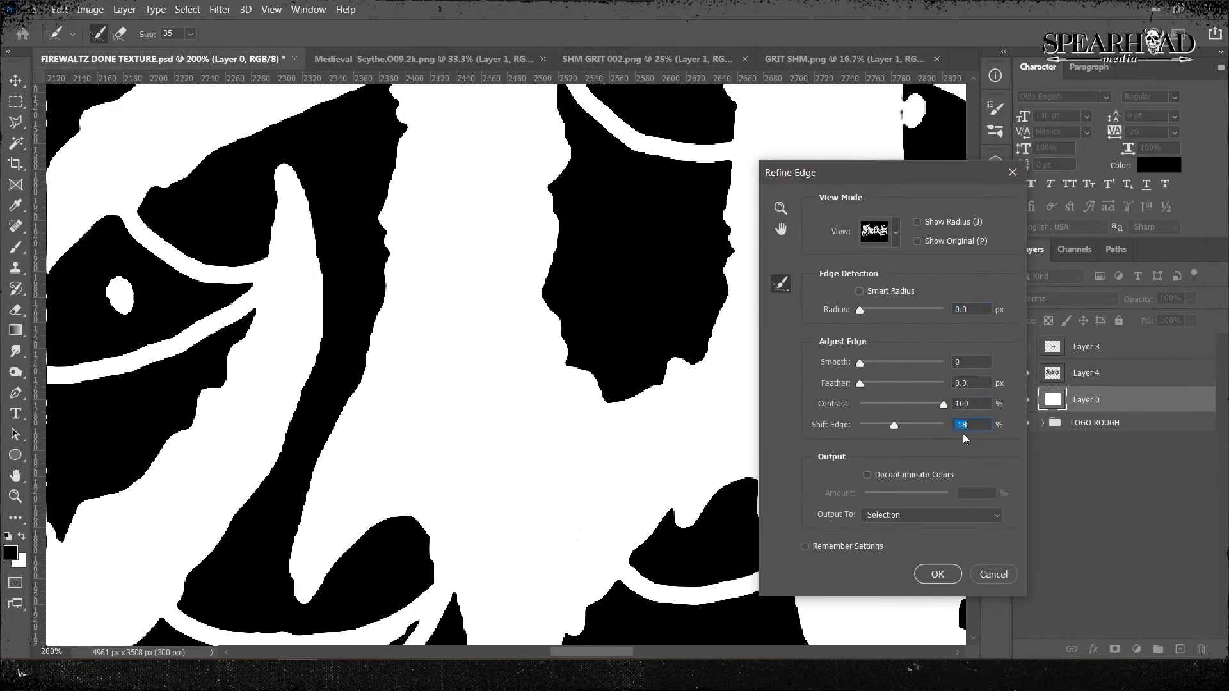
# Step: Apply the refined edge (Contrast 100, Shift Edge -18) and copy the selection to a new Layer 5
pyautogui.click(937, 573)
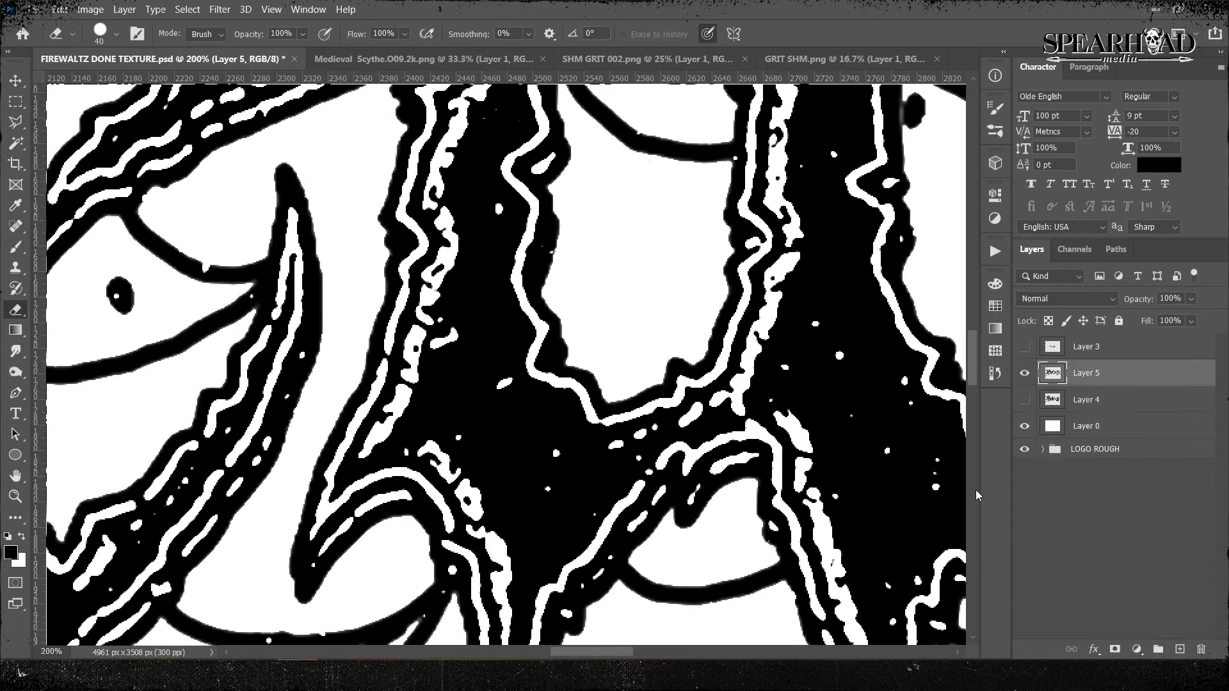
pyautogui.click(1086, 425)
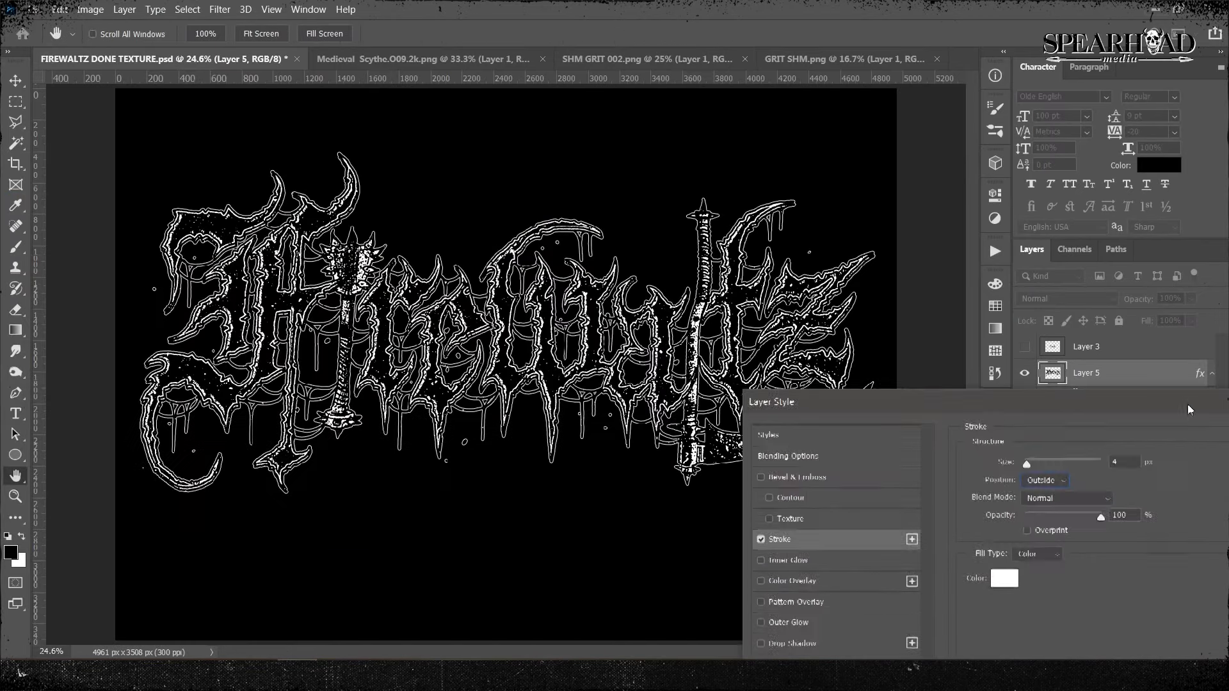
# Step: Confirm the white 4 px outside stroke on Layer 5 and select the white background Layer 0
pyautogui.click(1044, 479)
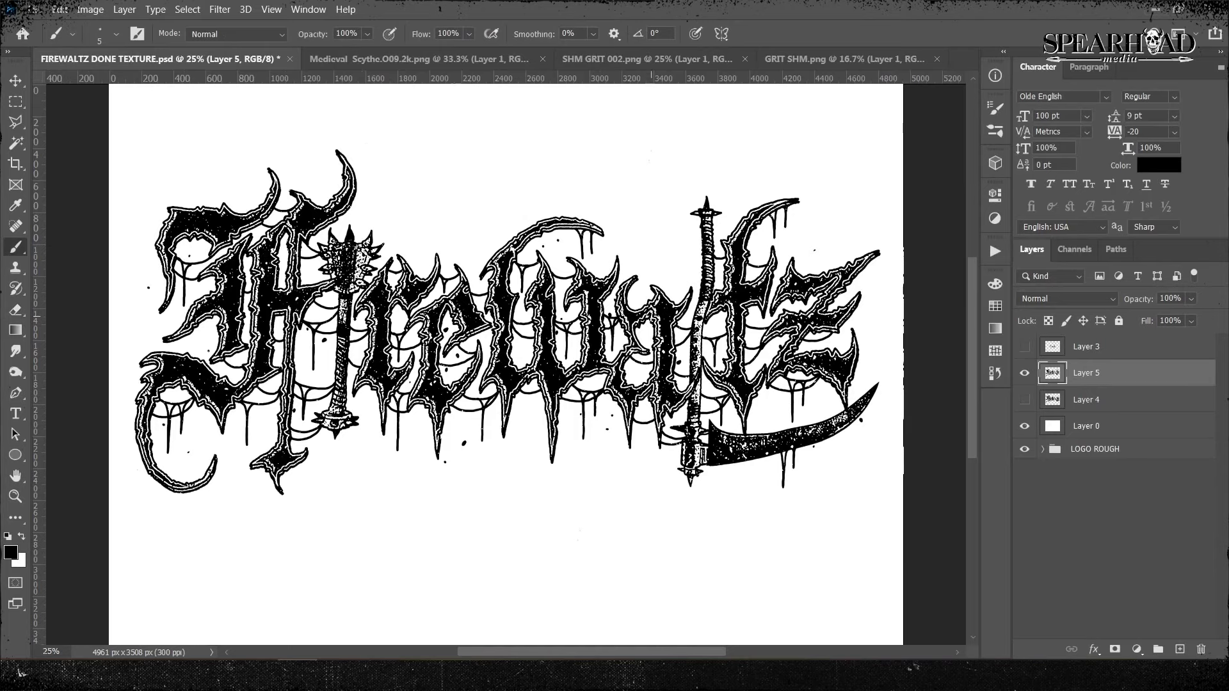
pyautogui.click(1086, 426)
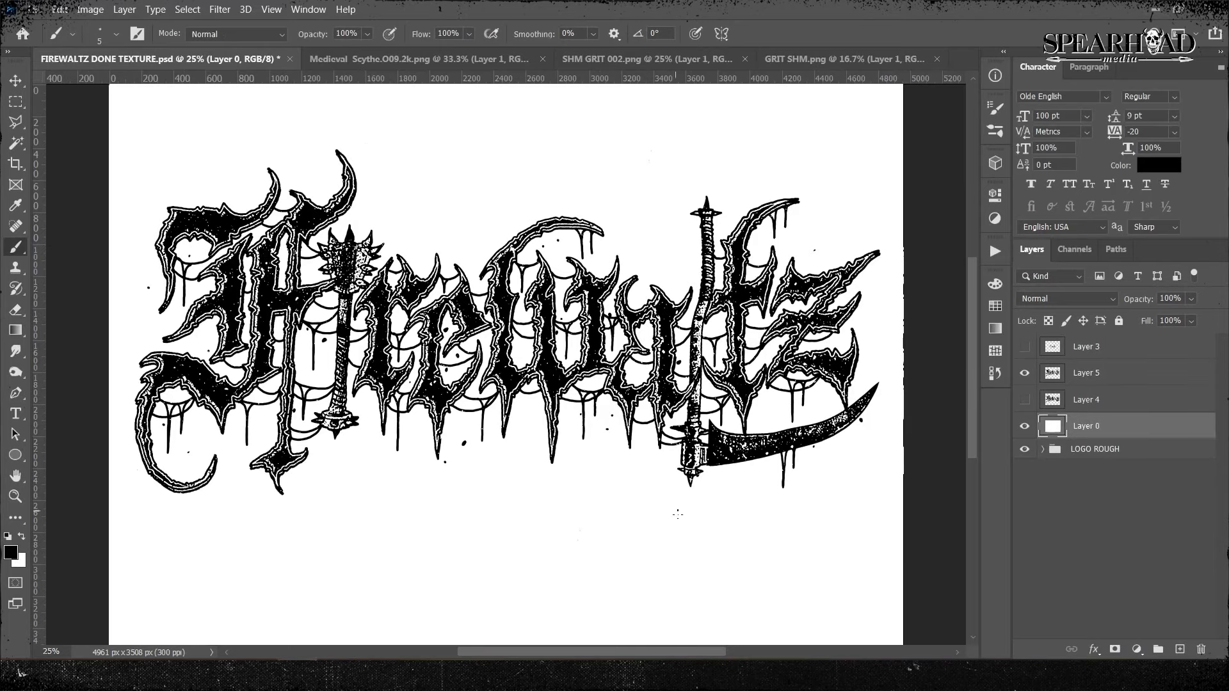